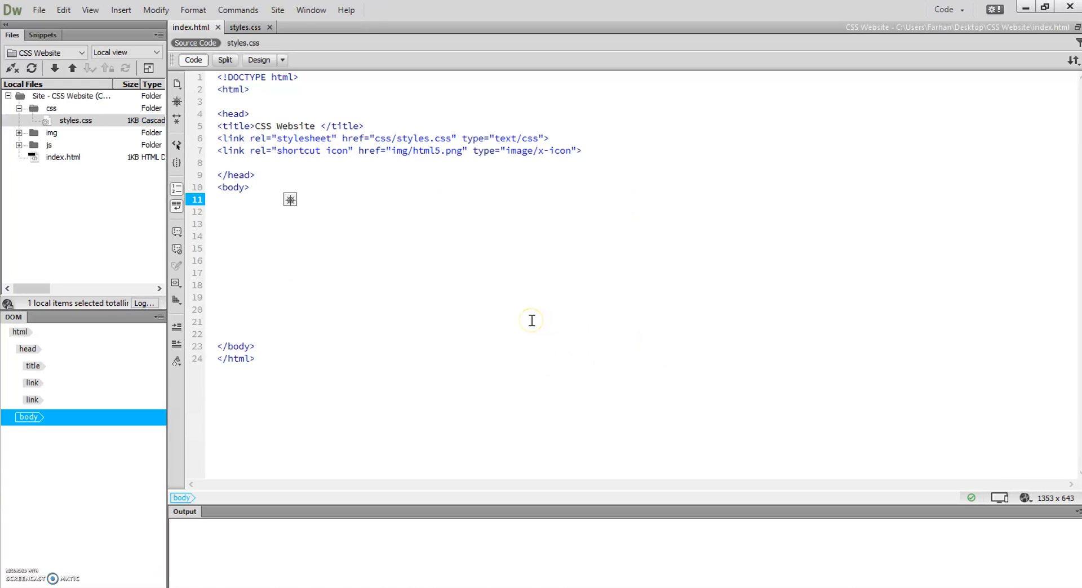
# Insert a couple of blank lines inside the empty body of index.html.
pyautogui.click(223, 200)
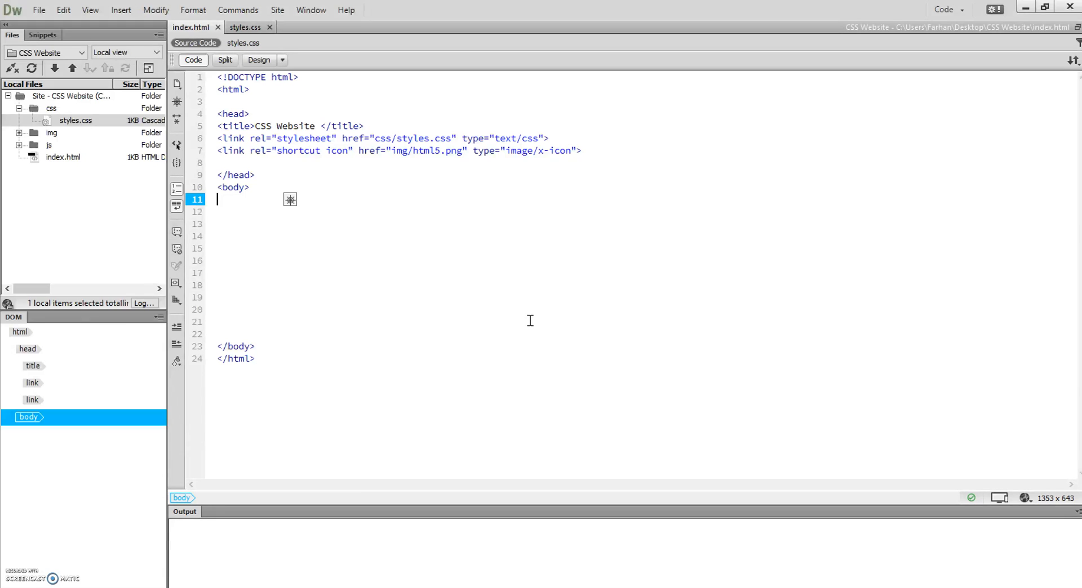
pyautogui.moveTo(444, 287)
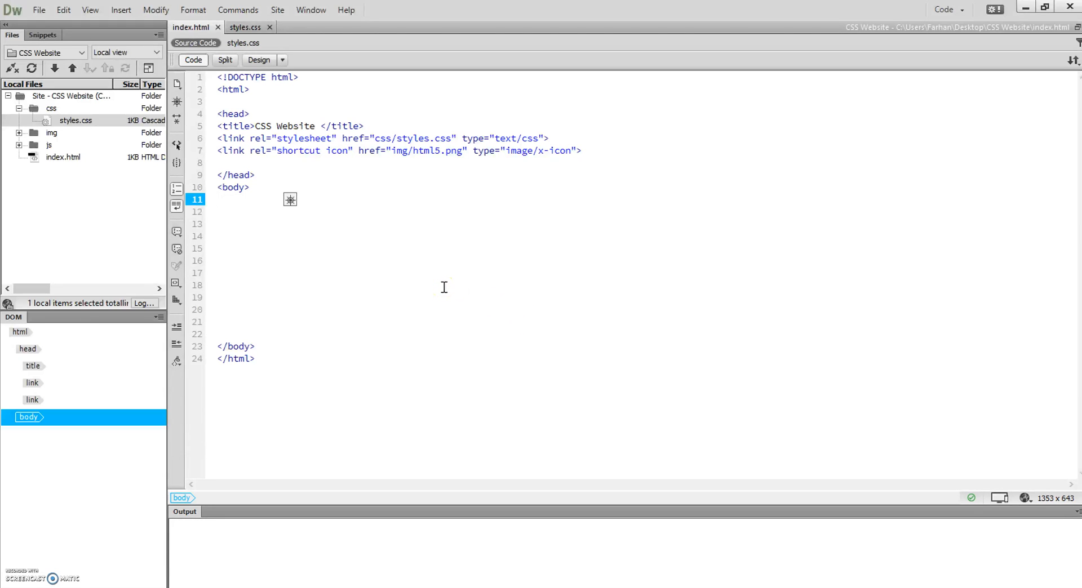
pyautogui.press('Enter')
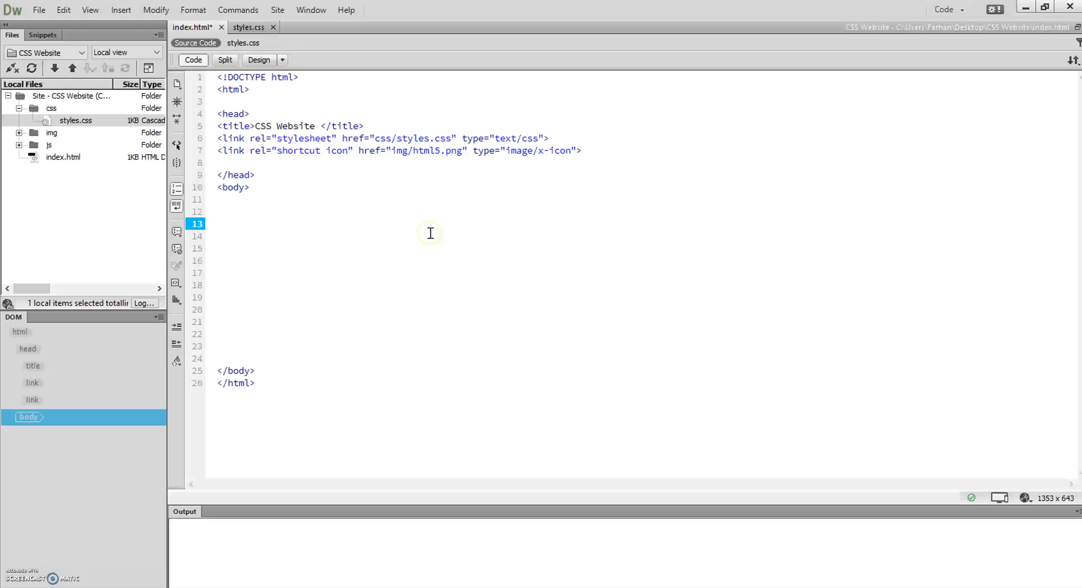
# Write <div class="top"></div> in the body and indent the block.
pyautogui.write('<')
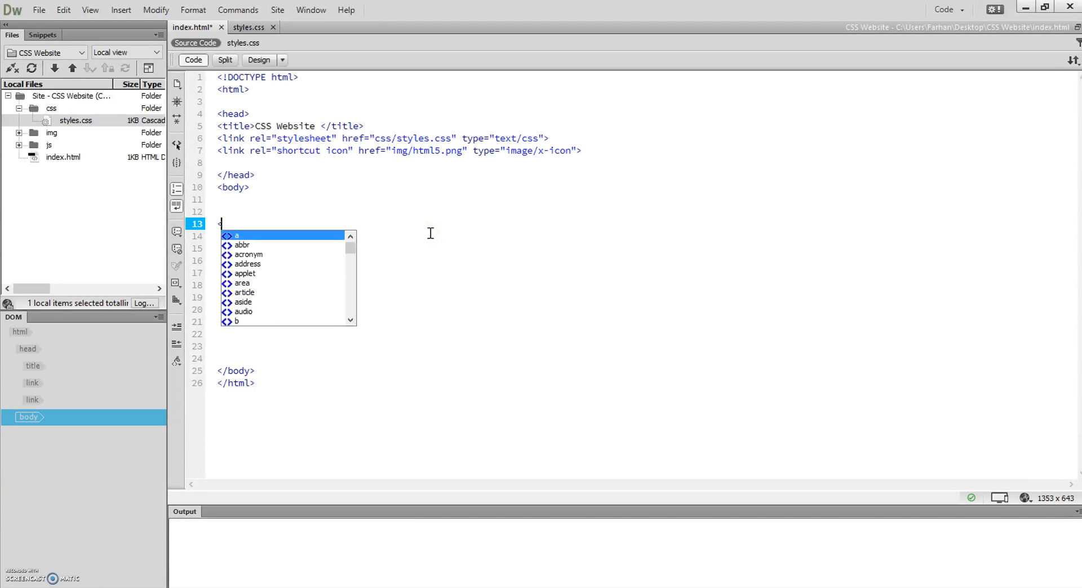
pyautogui.write('div class')
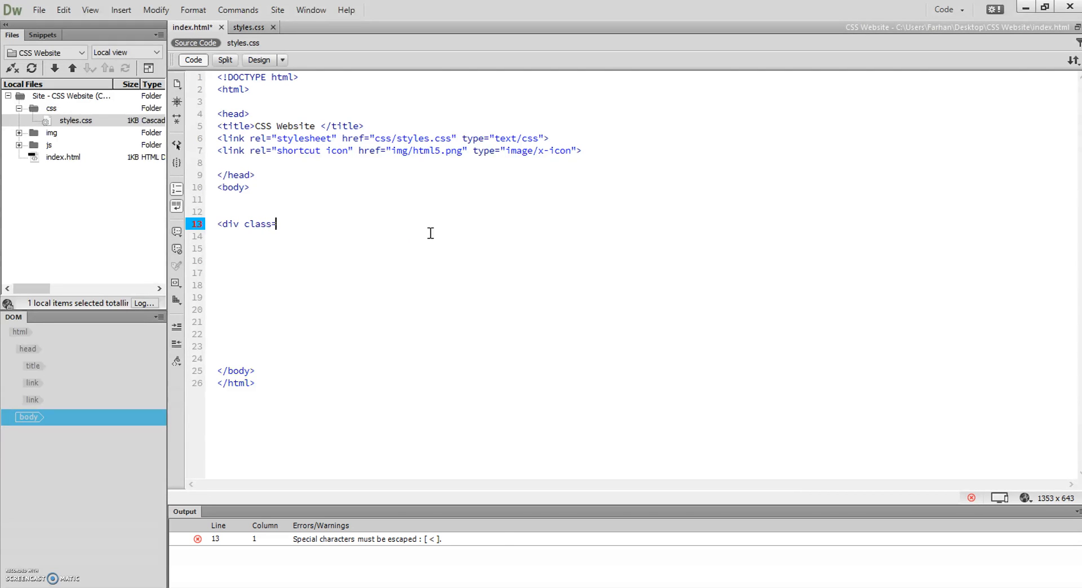
pyautogui.write('="')
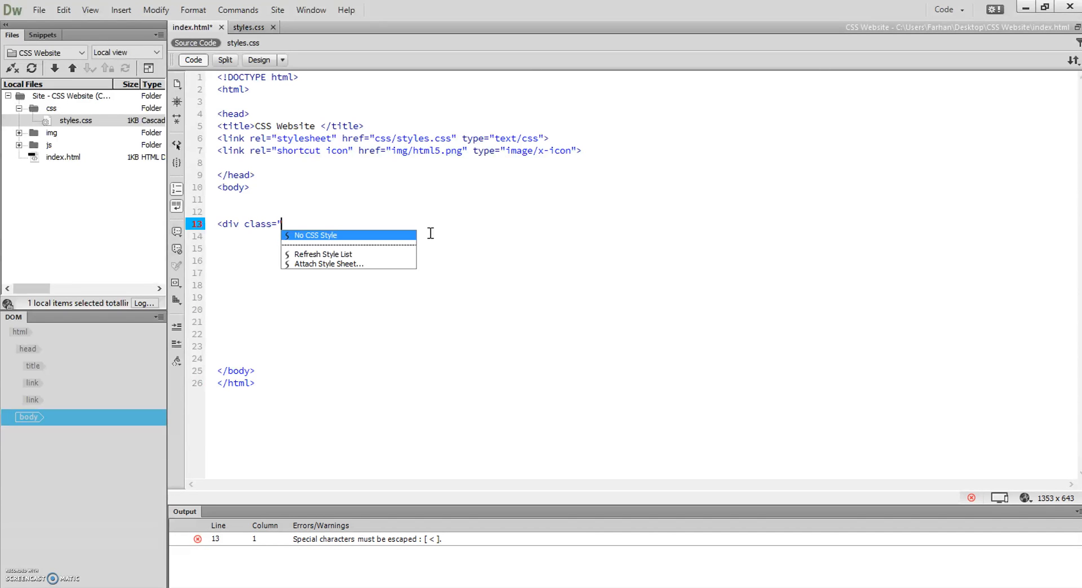
pyautogui.write('top">')
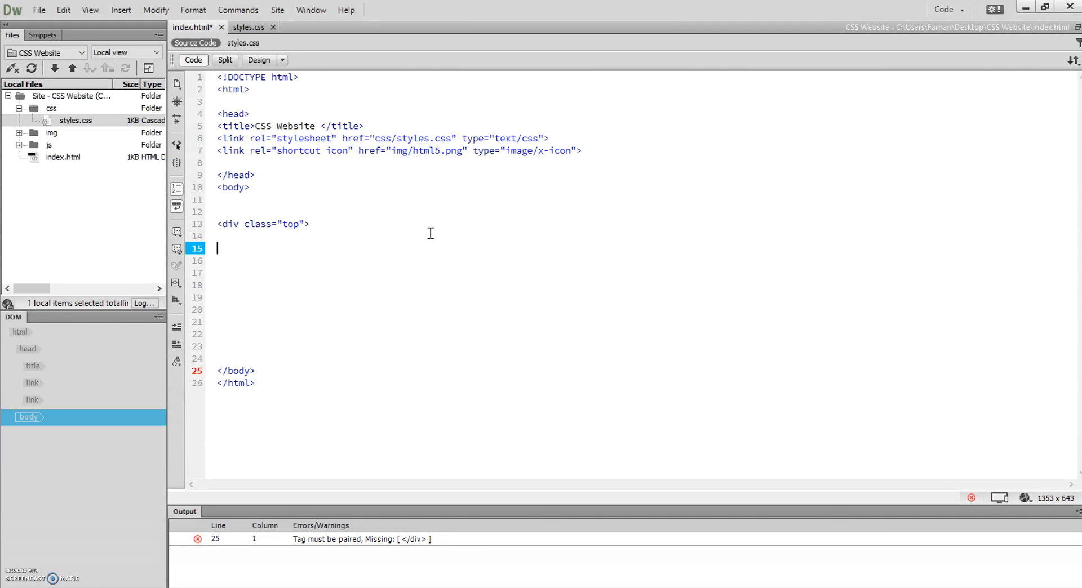
pyautogui.write('</div>')
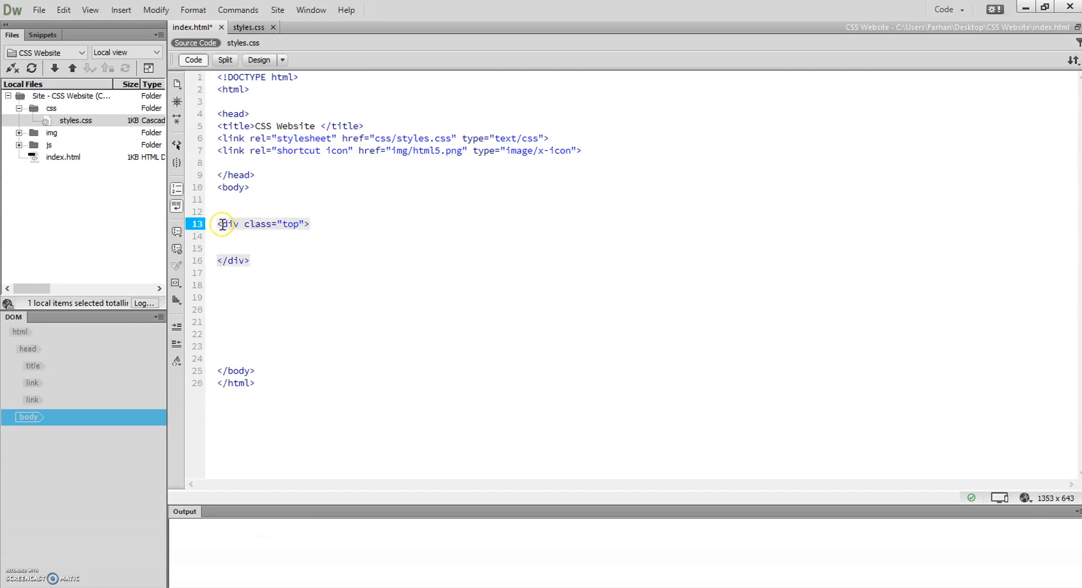
pyautogui.moveTo(221, 224); pyautogui.dragTo(249, 261)
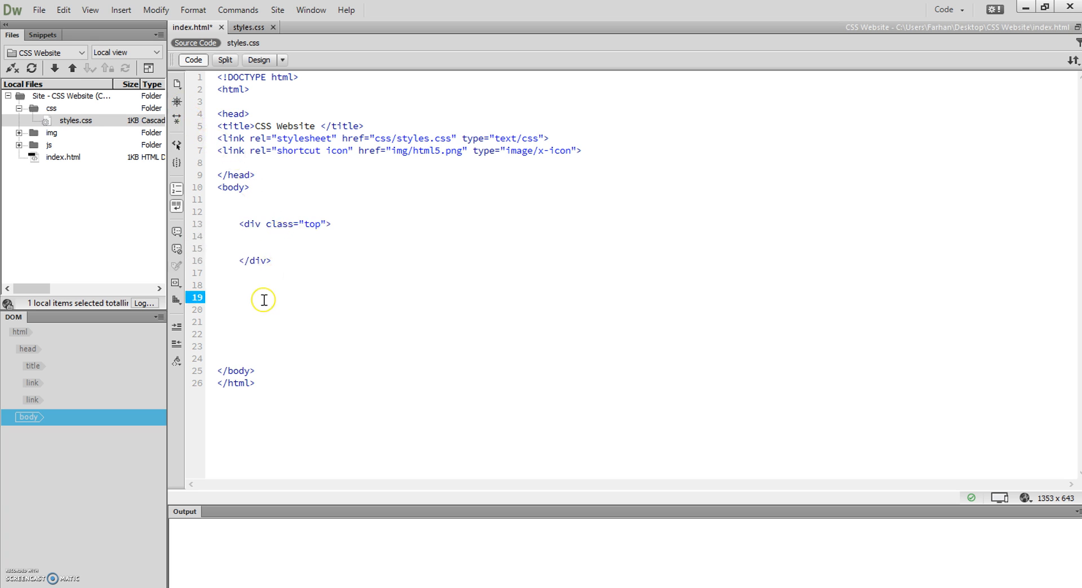
# Duplicate the top div so a second <div class="top"> sits below the first.
pyautogui.click(238, 285)
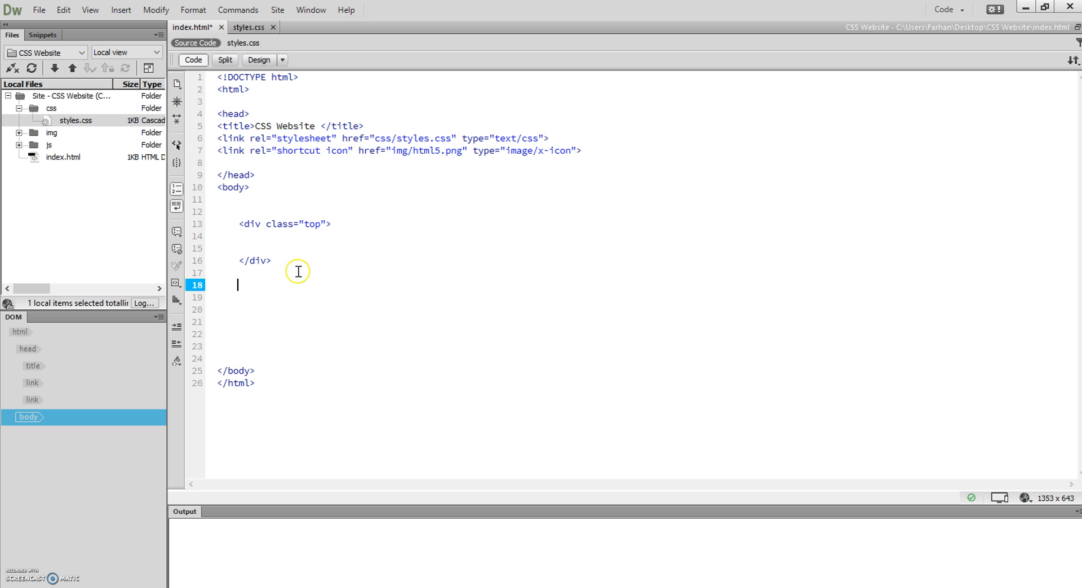
pyautogui.write('<d')
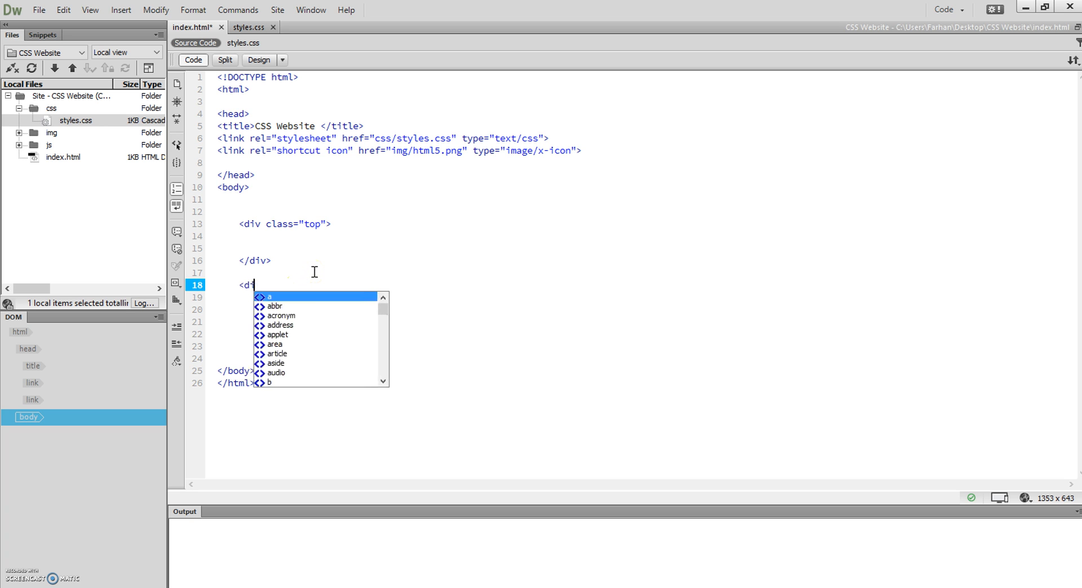
pyautogui.write('iv')
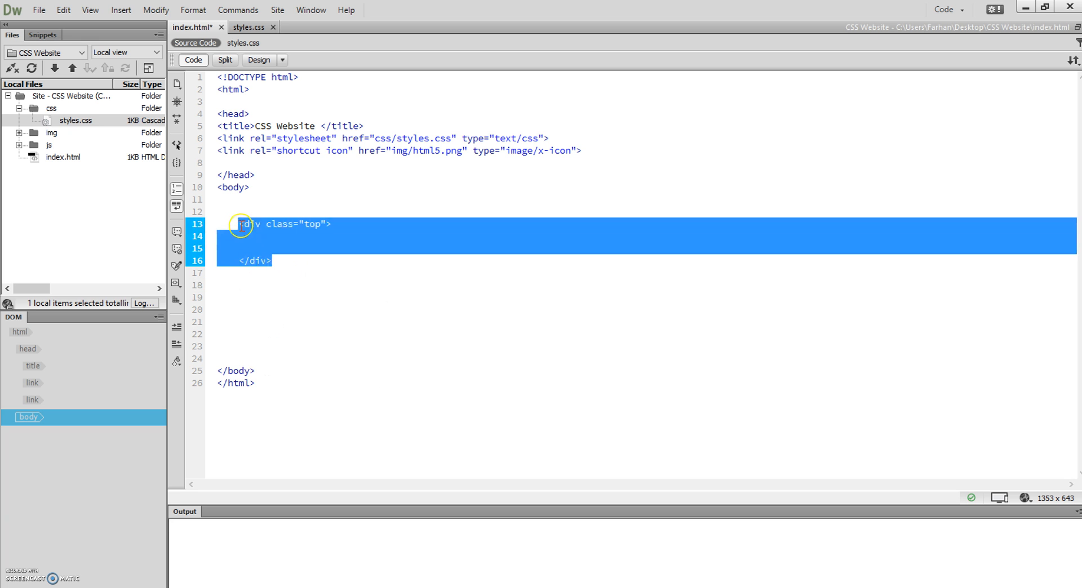
pyautogui.click(297, 269)
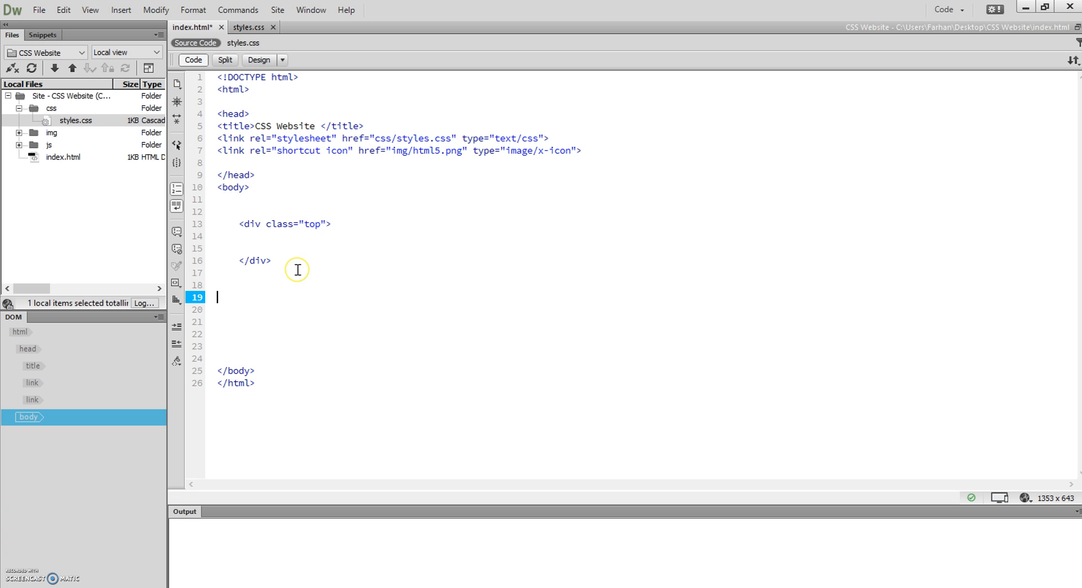
pyautogui.write('<div class="top">')
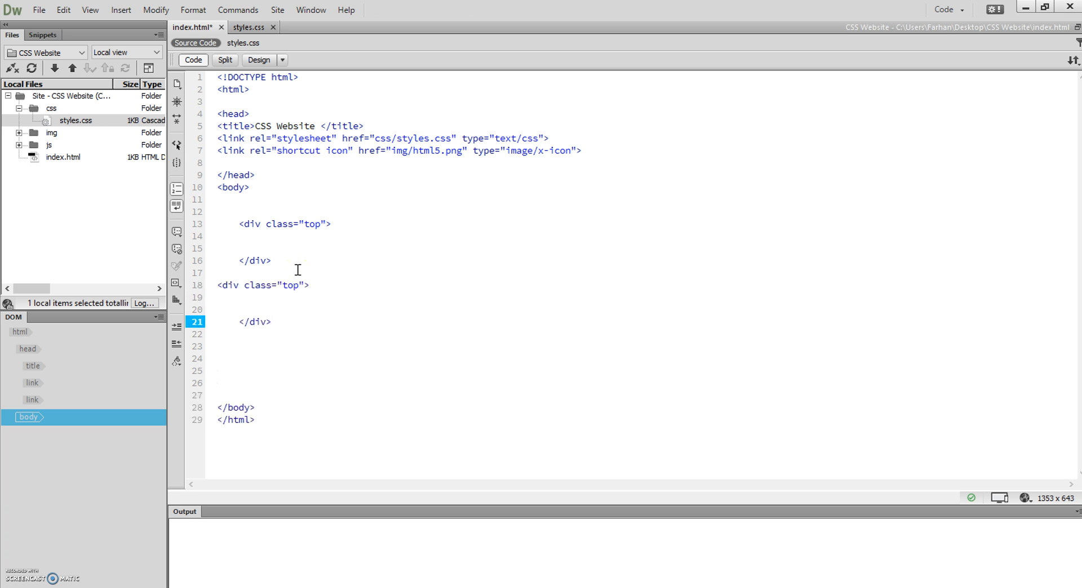
pyautogui.click(213, 285)
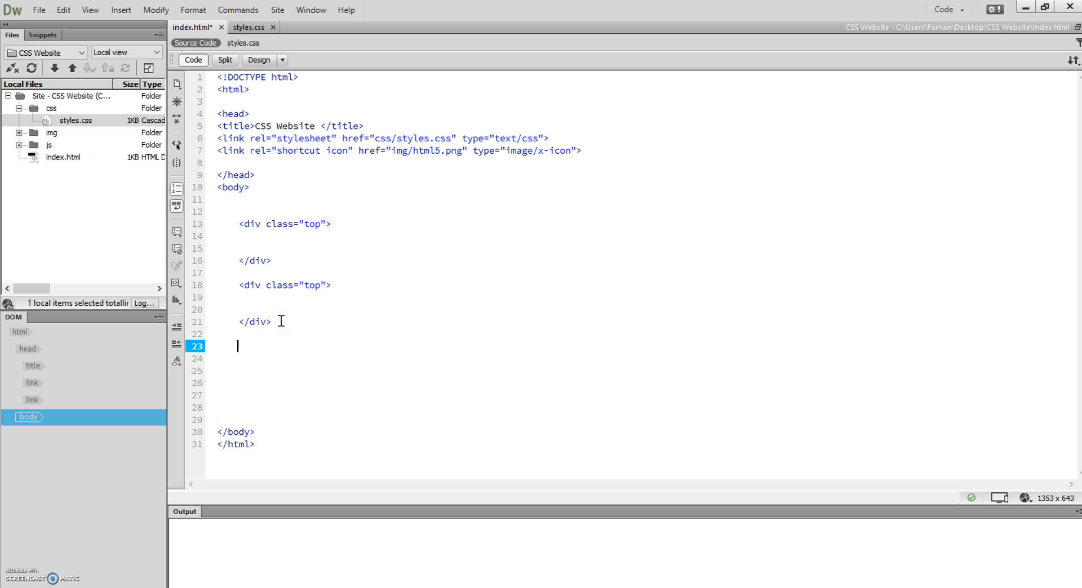
# Paste more div copies and rename their classes to nav, banner, section1, gallery and footer.
pyautogui.write('<div class="top">')
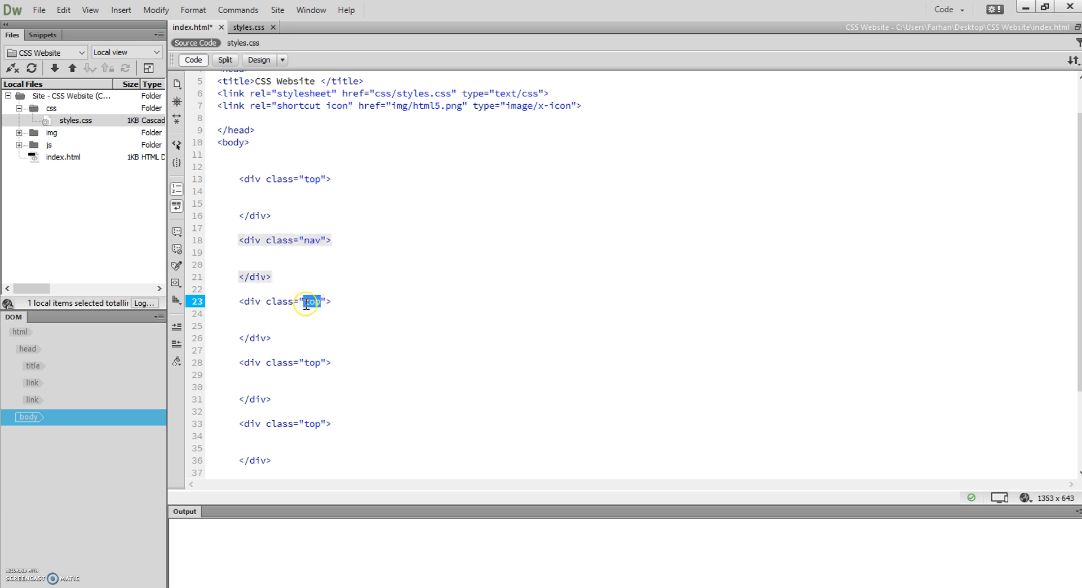
pyautogui.write('banner')
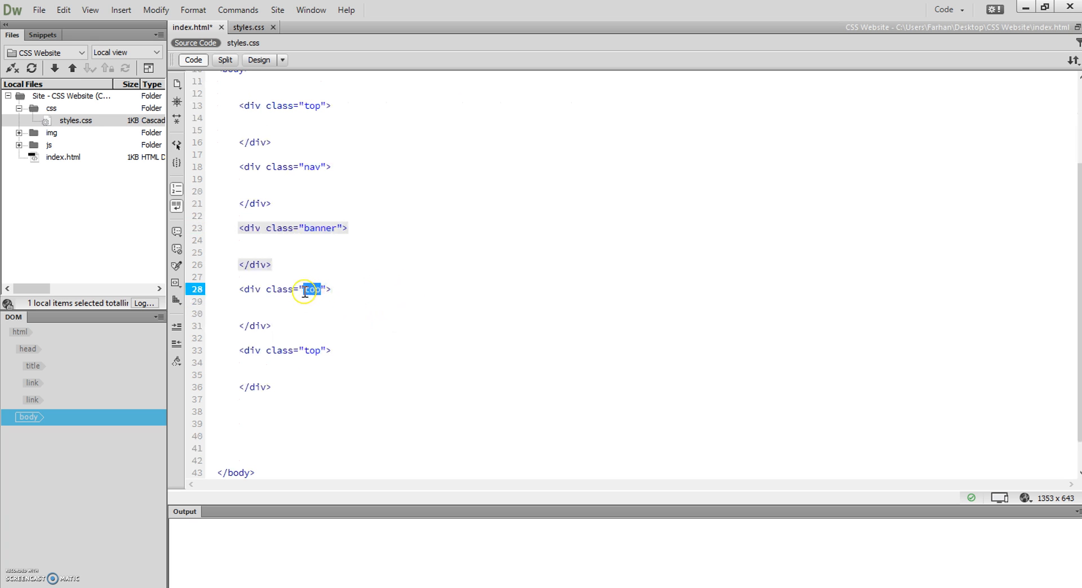
pyautogui.doubleClick(312, 289)
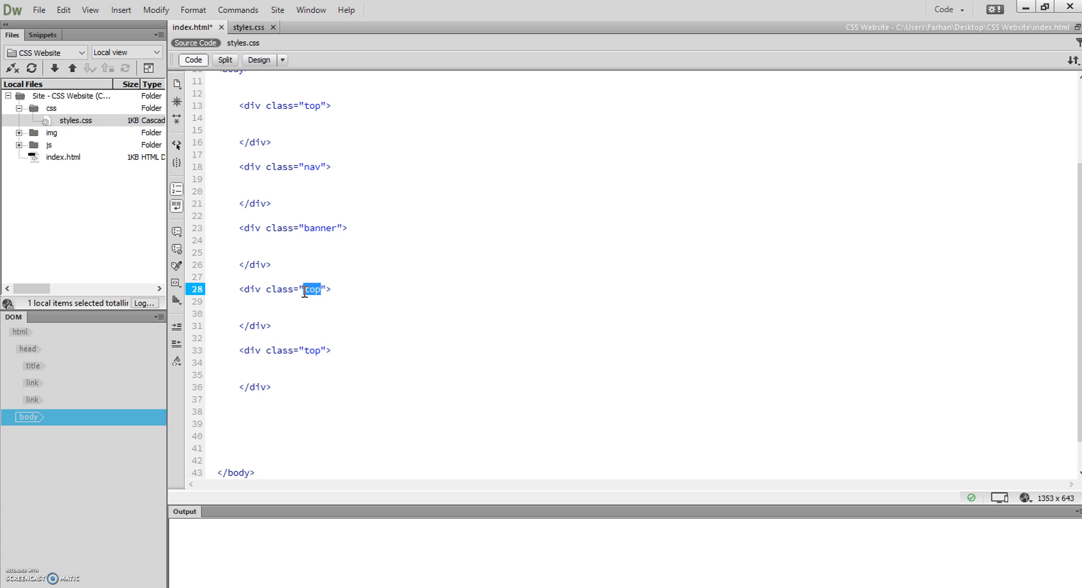
pyautogui.write('section1')
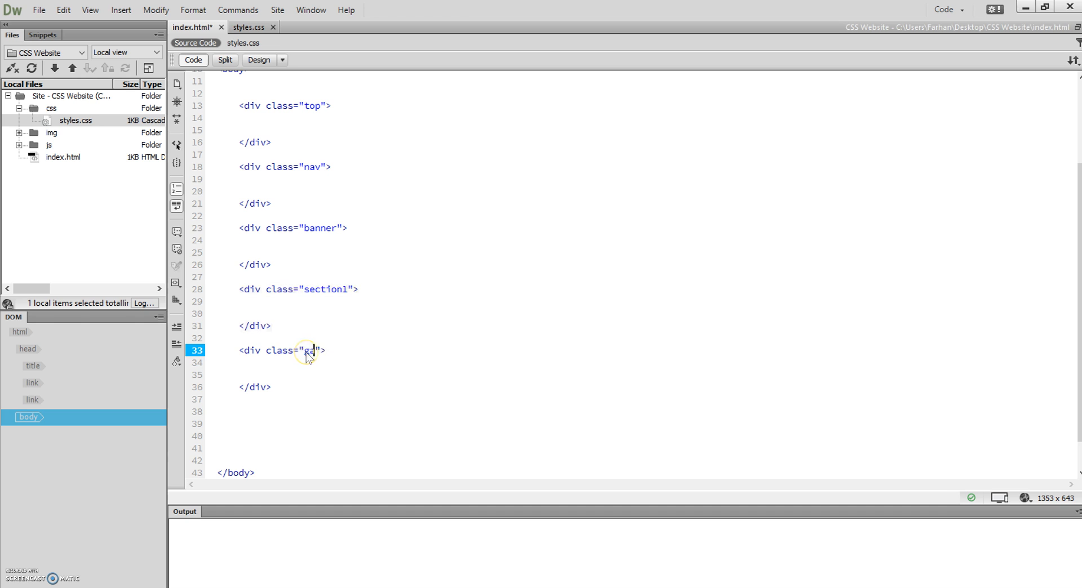
pyautogui.write('gallery')
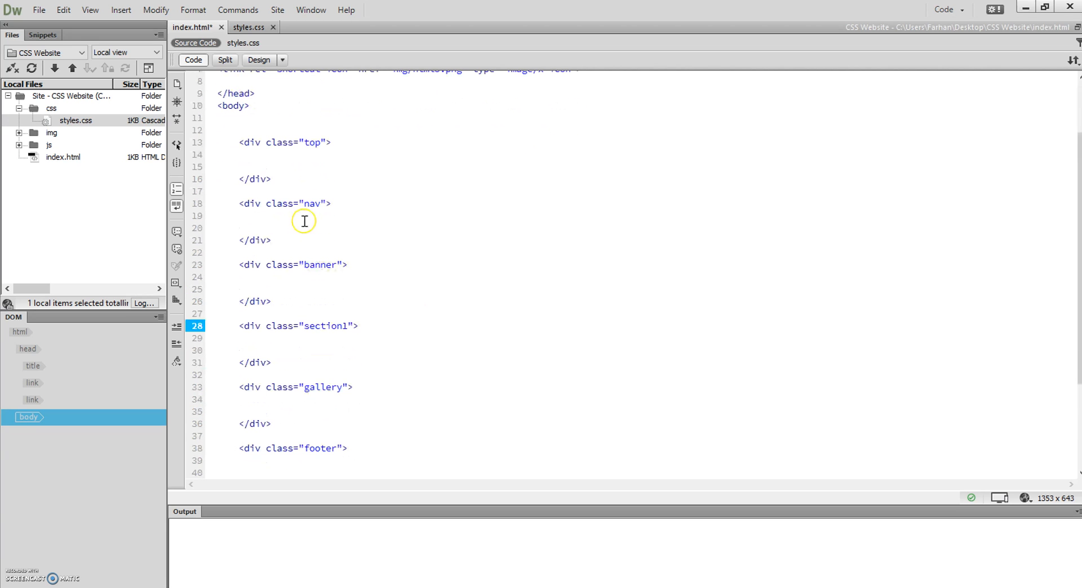
pyautogui.click(267, 167)
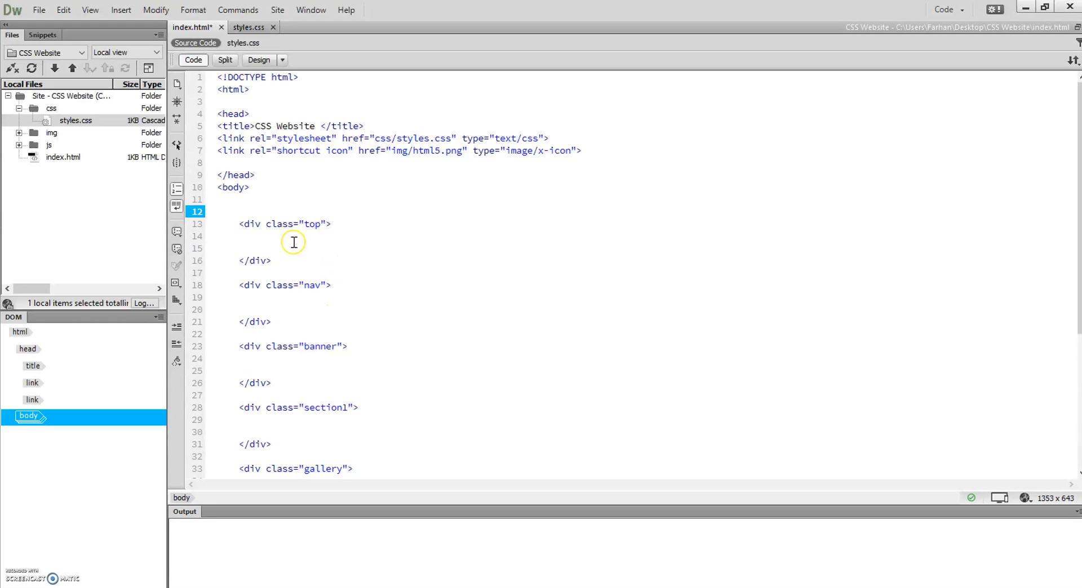
# Fill each of the six divs with the placeholder word content, then switch to styles.css.
pyautogui.click(275, 236)
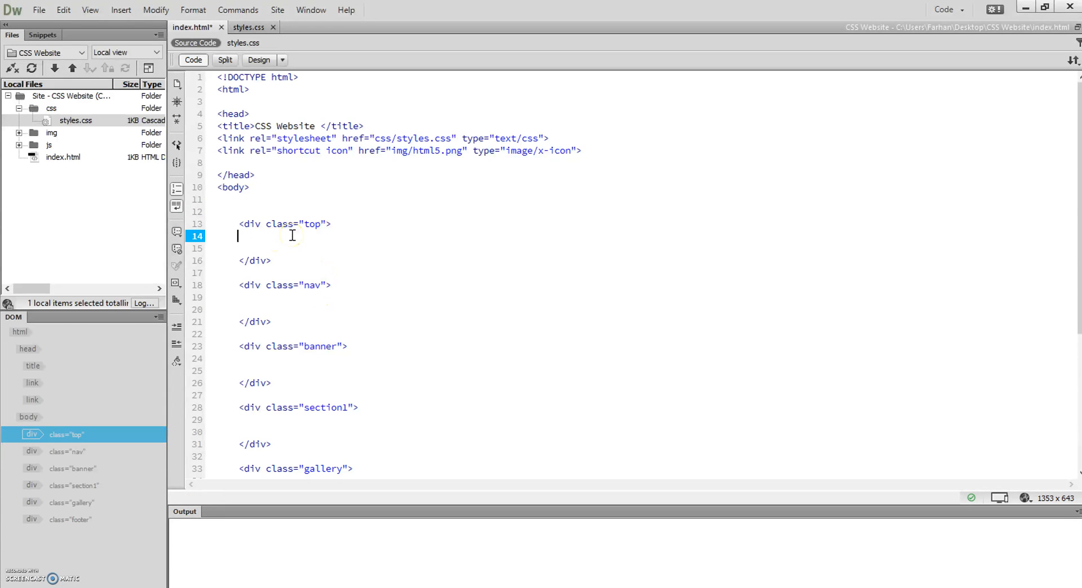
pyautogui.write('content')
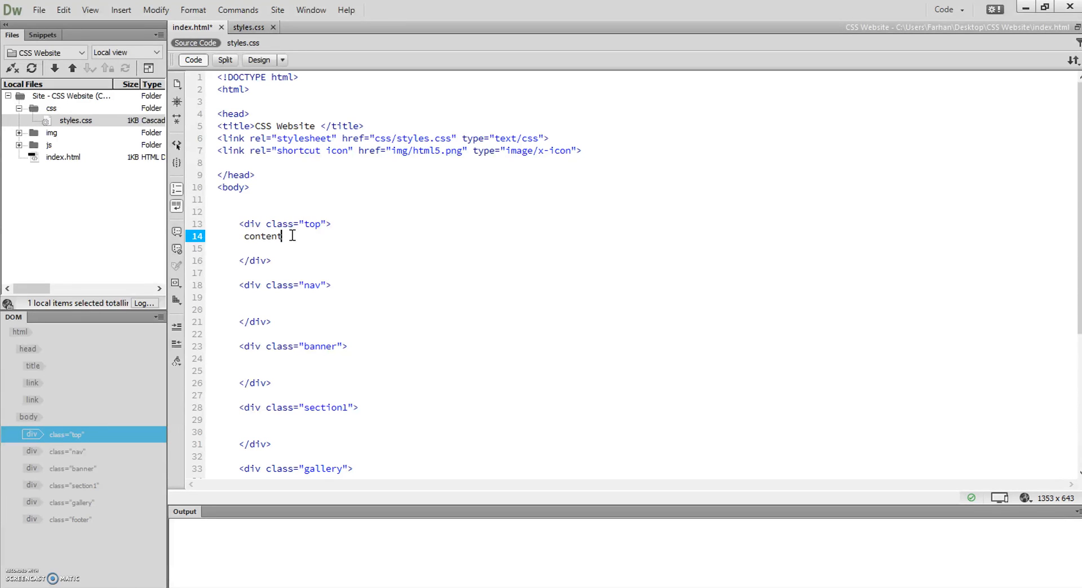
pyautogui.doubleClick(261, 236)
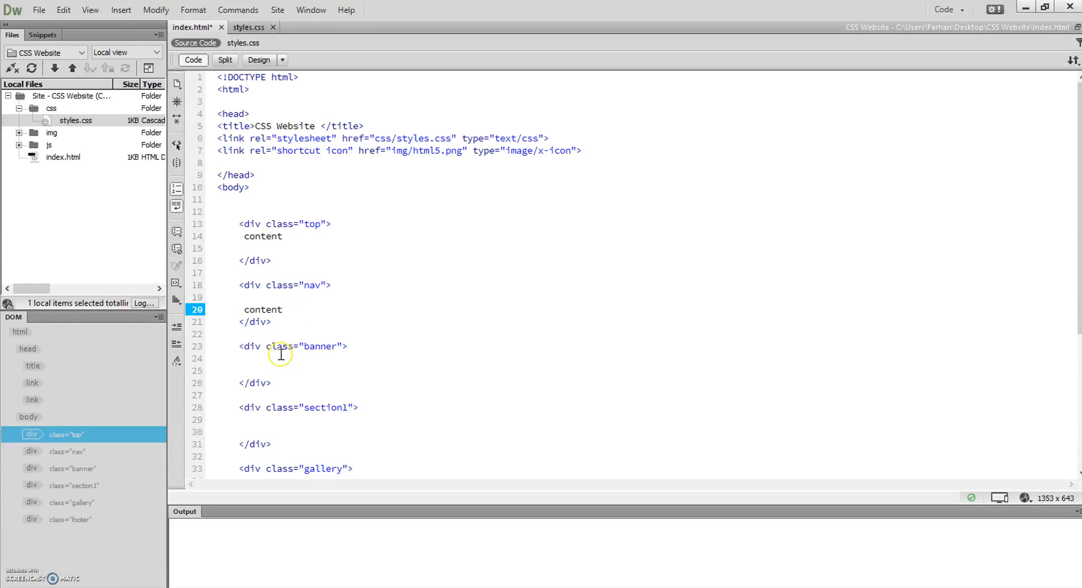
pyautogui.write('content')
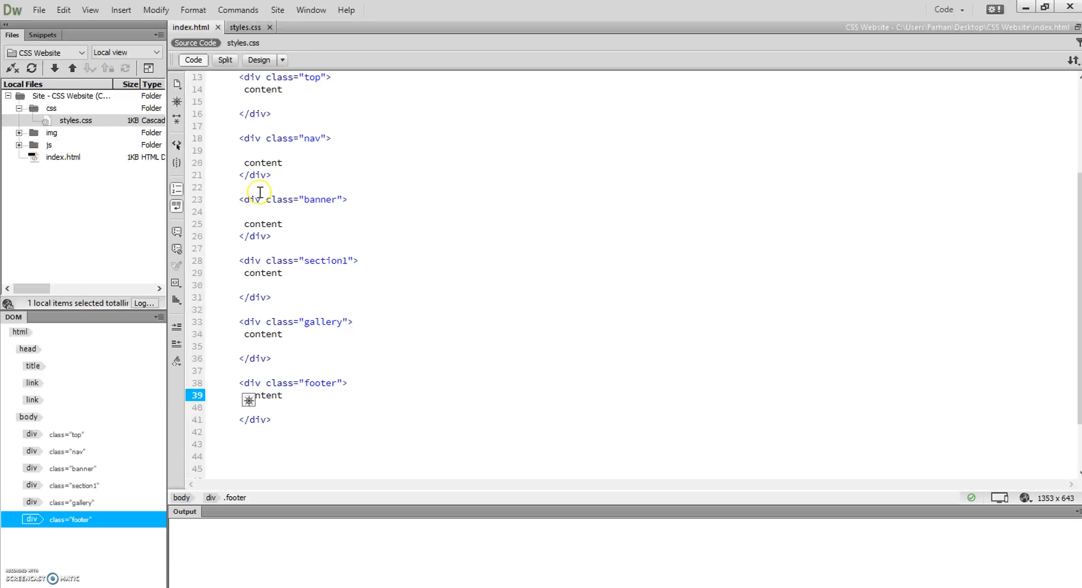
pyautogui.click(249, 27)
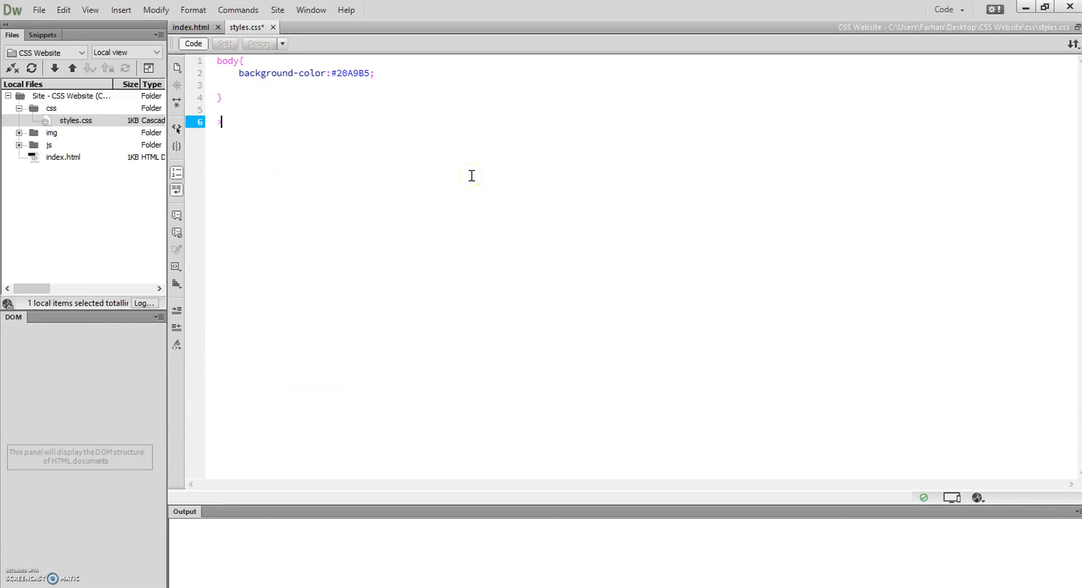
# Start a .top rule with a background-color property in styles.css.
pyautogui.write('>t')
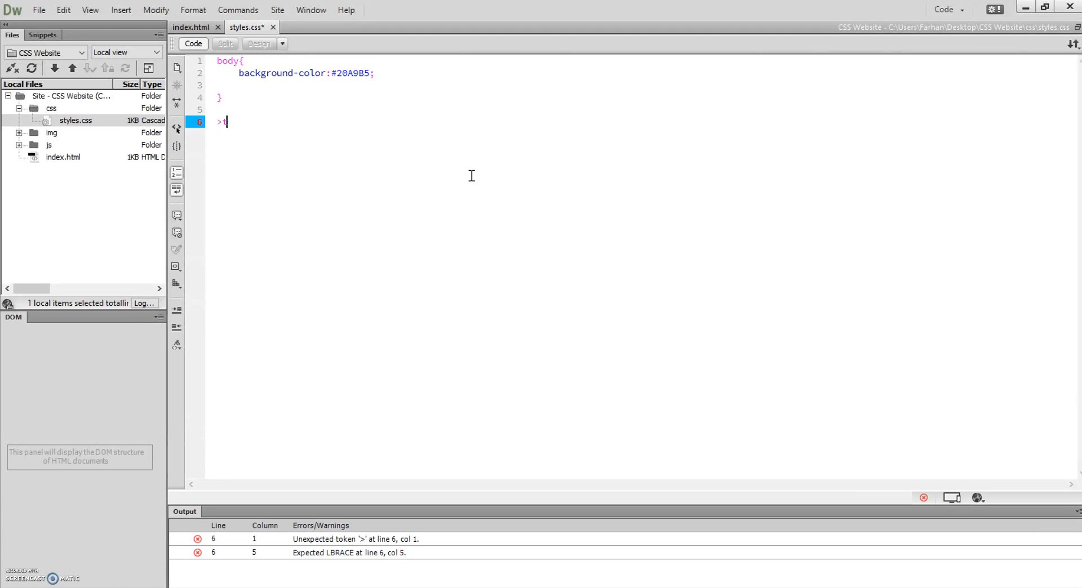
pyautogui.write('.top')
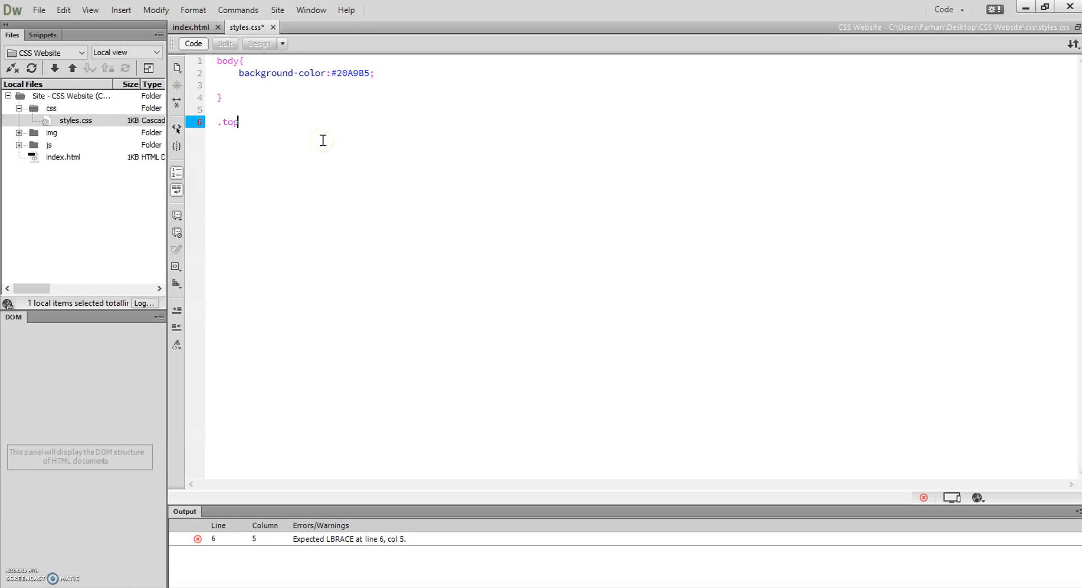
pyautogui.write('{')
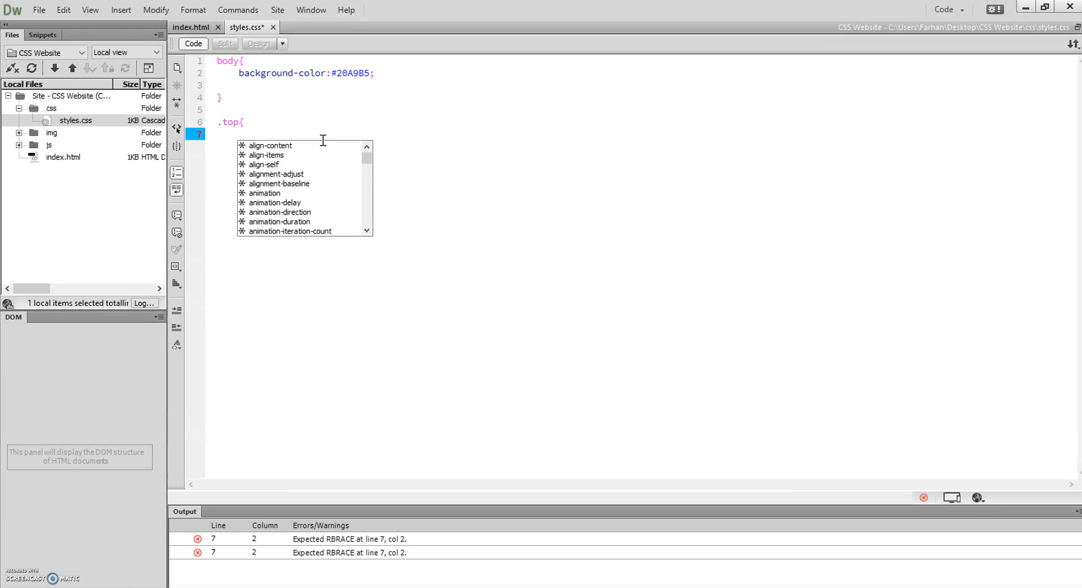
pyautogui.write('backgrou')
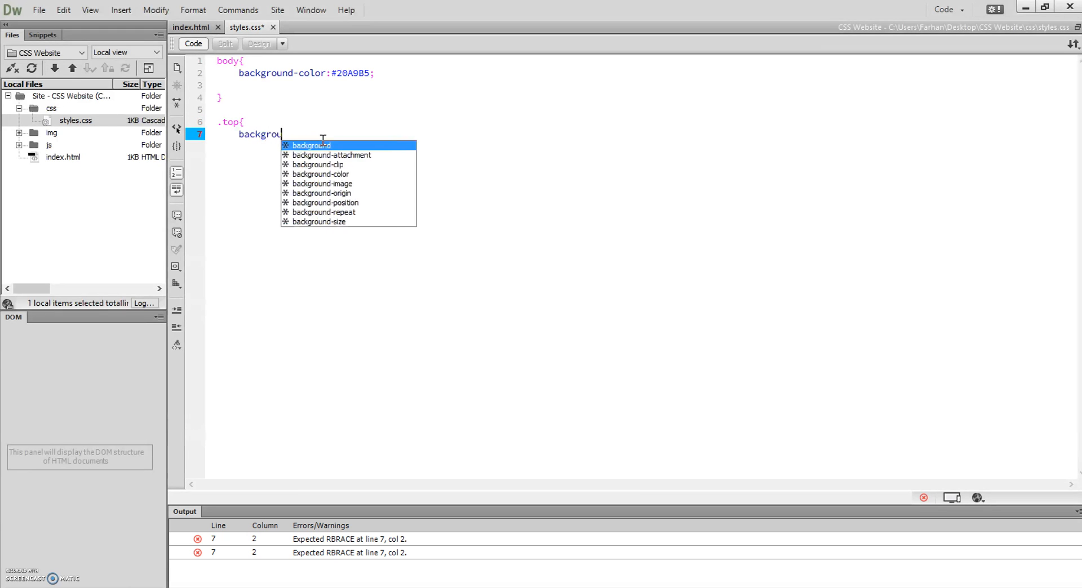
pyautogui.write('-')
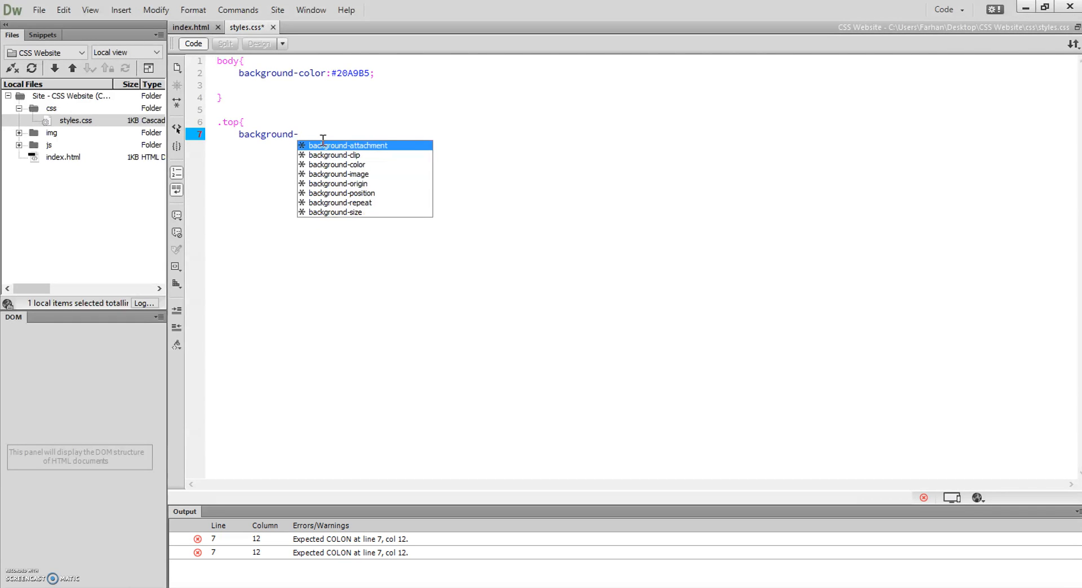
pyautogui.write('color:')
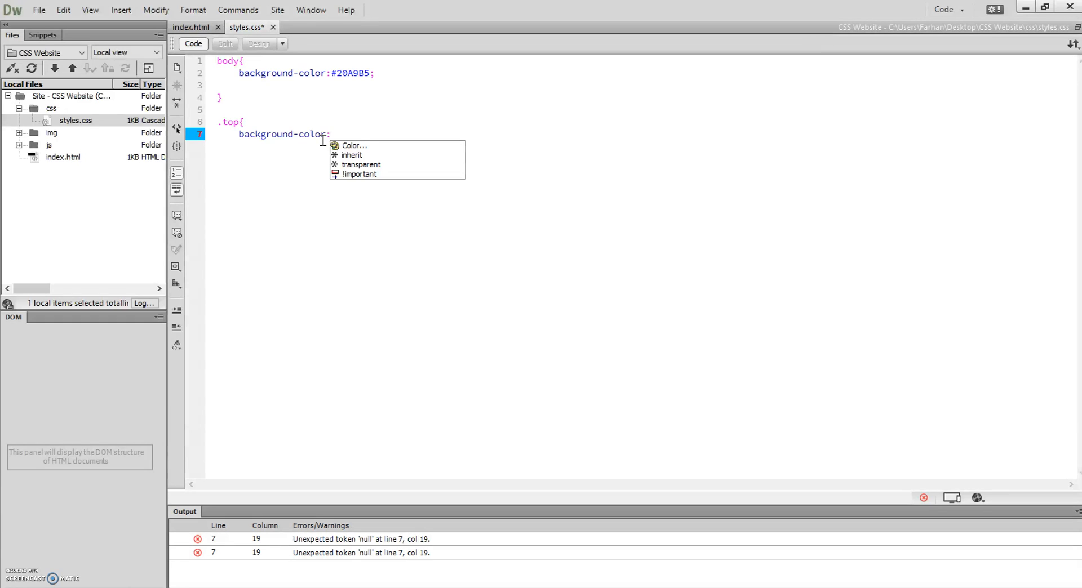
pyautogui.write('blu')
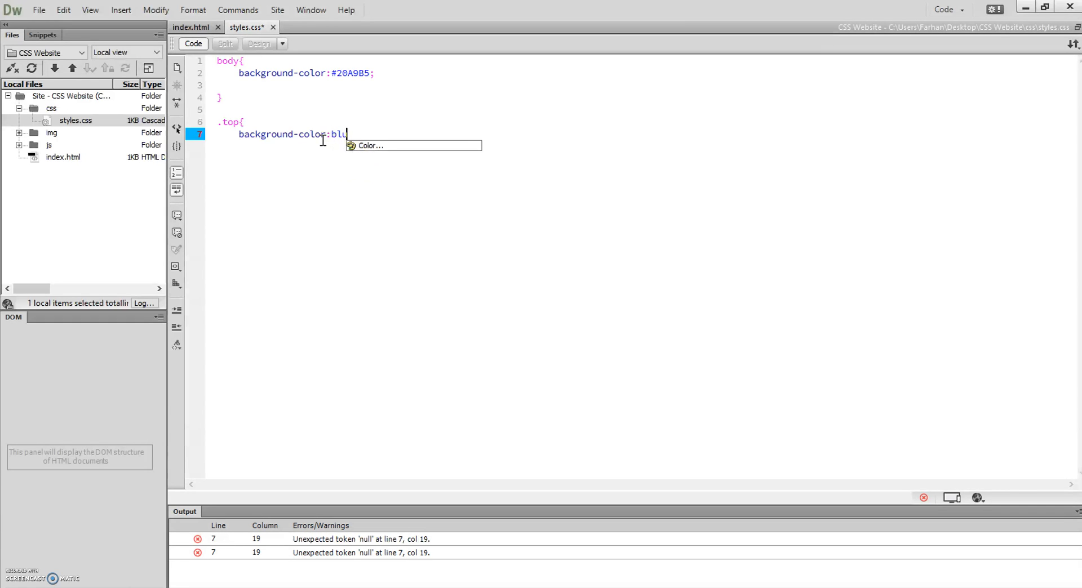
# Pick the pink #E57FD8 from the colour chooser as the .top background colour.
pyautogui.click(368, 145)
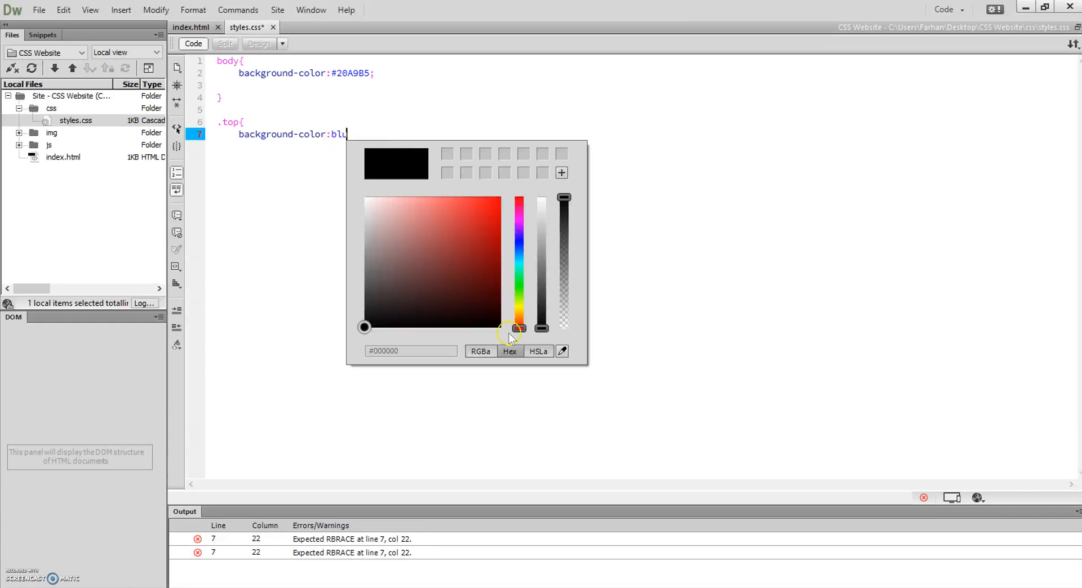
pyautogui.moveTo(518, 328); pyautogui.dragTo(518, 250)
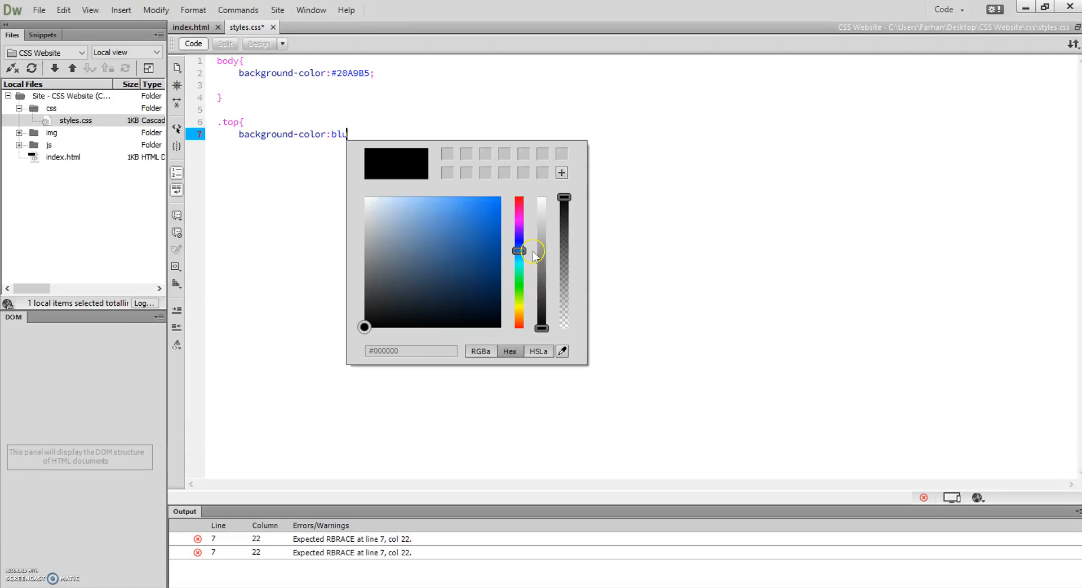
pyautogui.moveTo(518, 251); pyautogui.dragTo(519, 215)
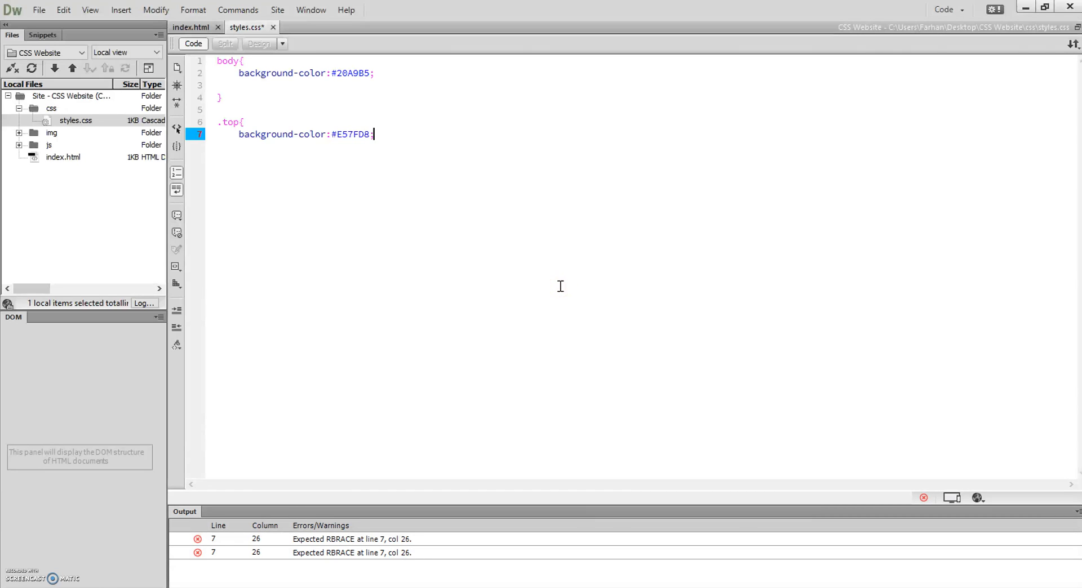
pyautogui.press('Enter')
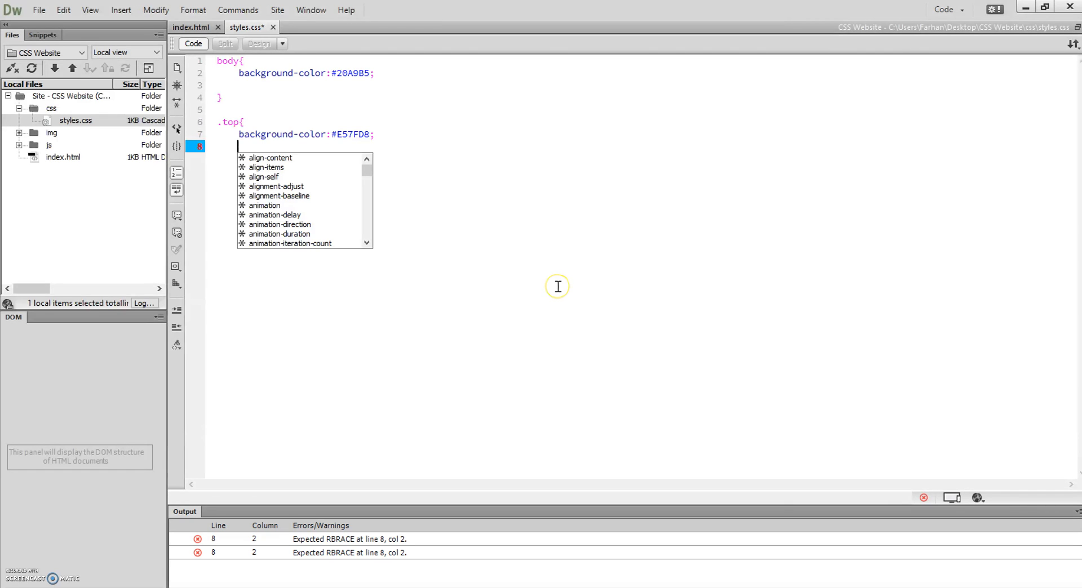
# Close the .top rule, paste copies of it and rename the first copy .nav.
pyautogui.write('}')
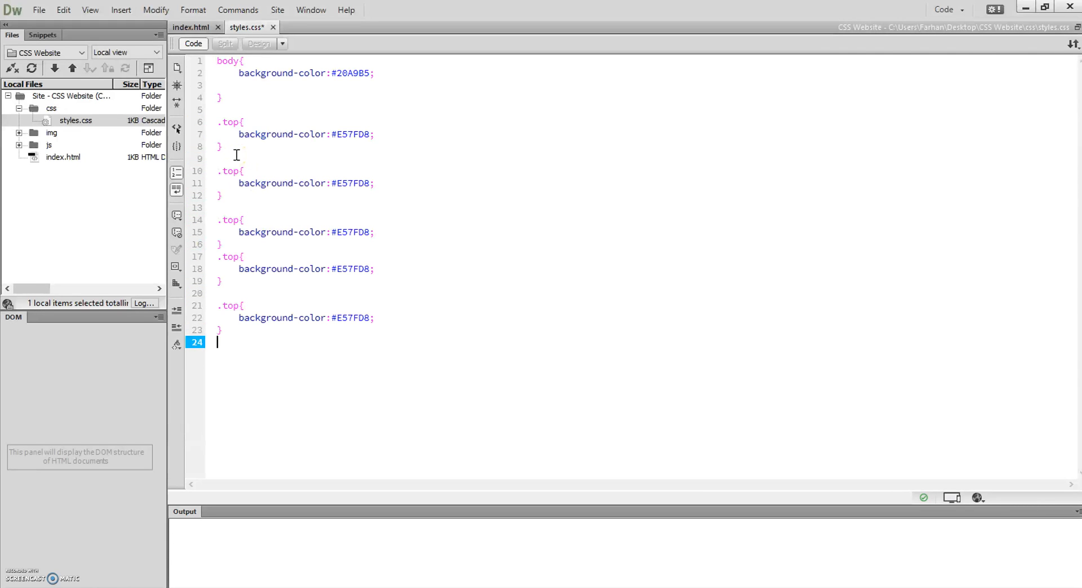
pyautogui.write('.top{')
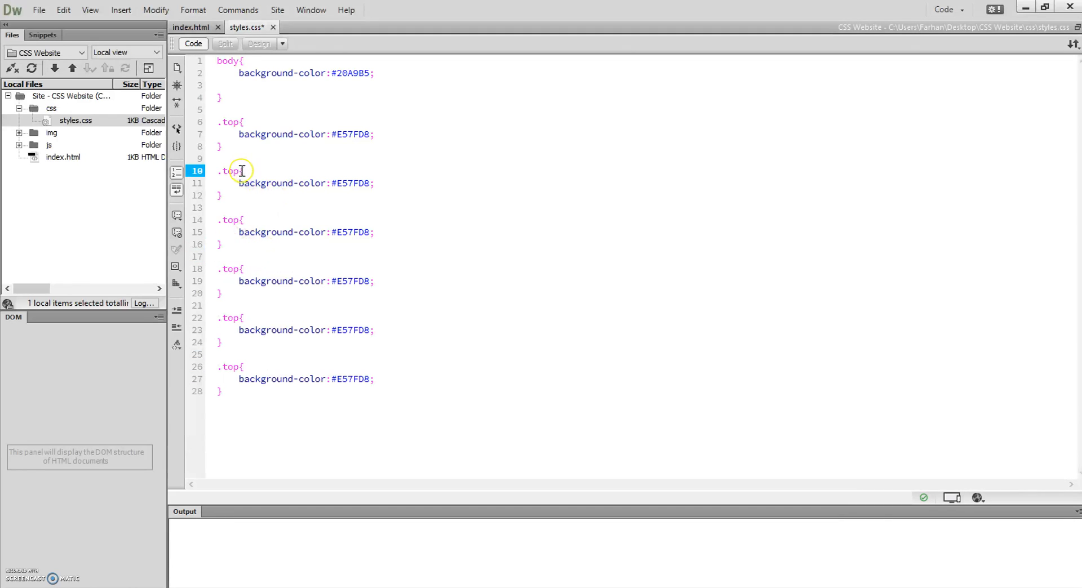
pyautogui.write('nav{')
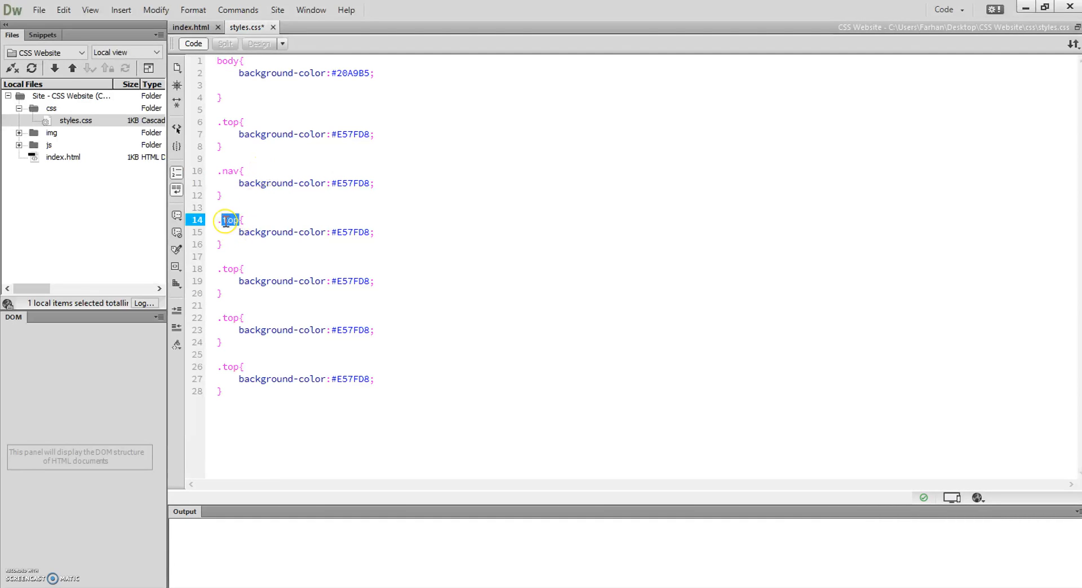
pyautogui.write('na{')
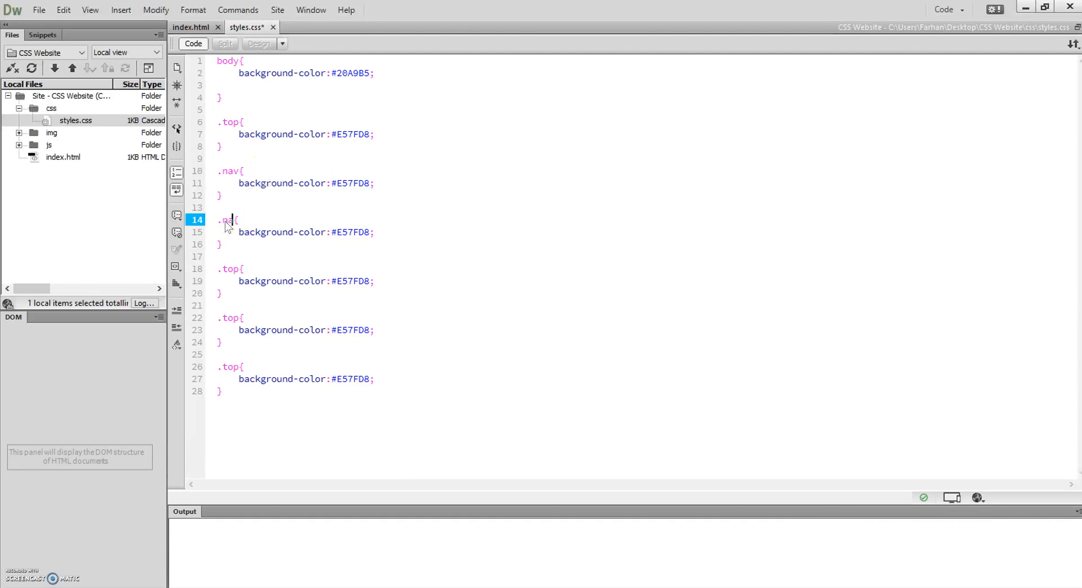
# Rename the remaining copies .banner, .section1 and .gallery, selecting the last one for footer.
pyautogui.write('banner')
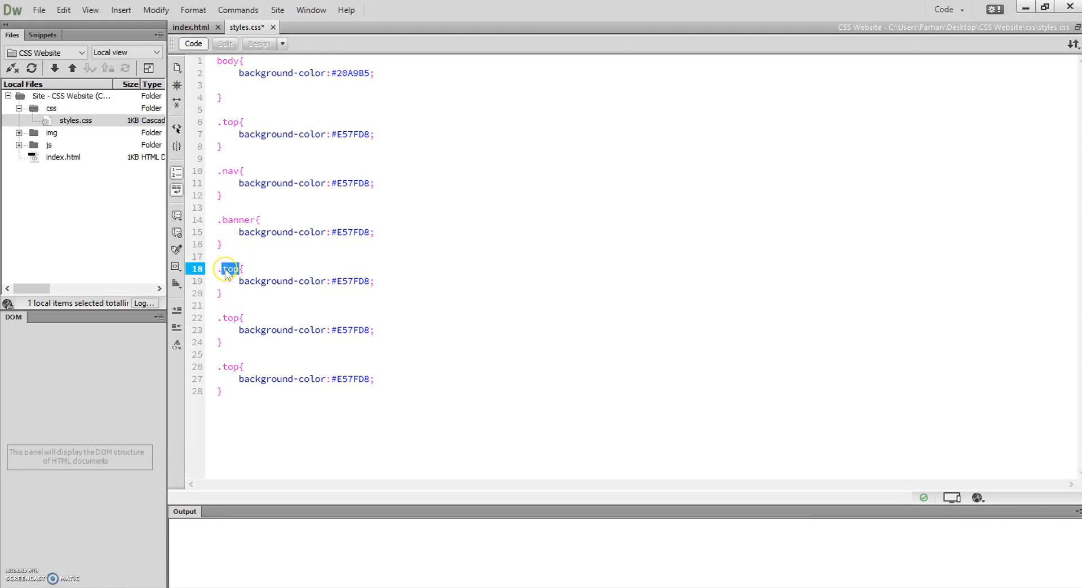
pyautogui.write('section1')
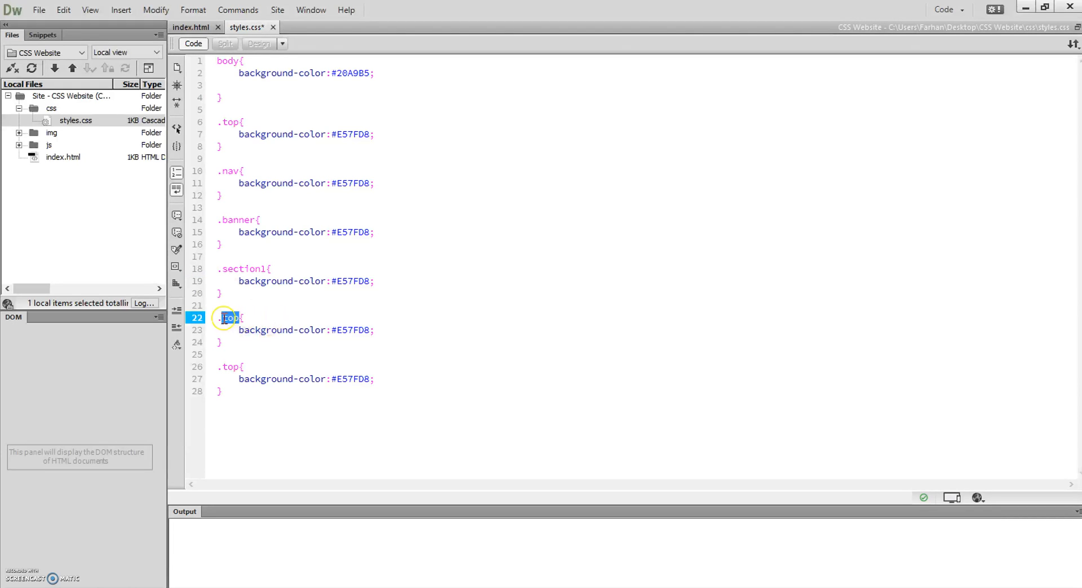
pyautogui.write('gallery{')
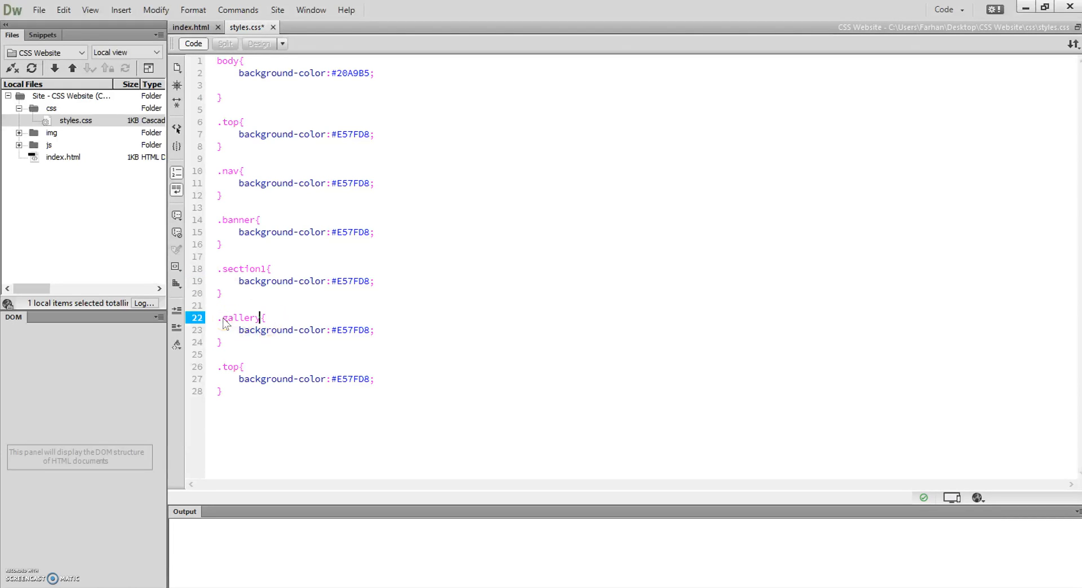
pyautogui.doubleClick(231, 367)
pyautogui.write('footer')
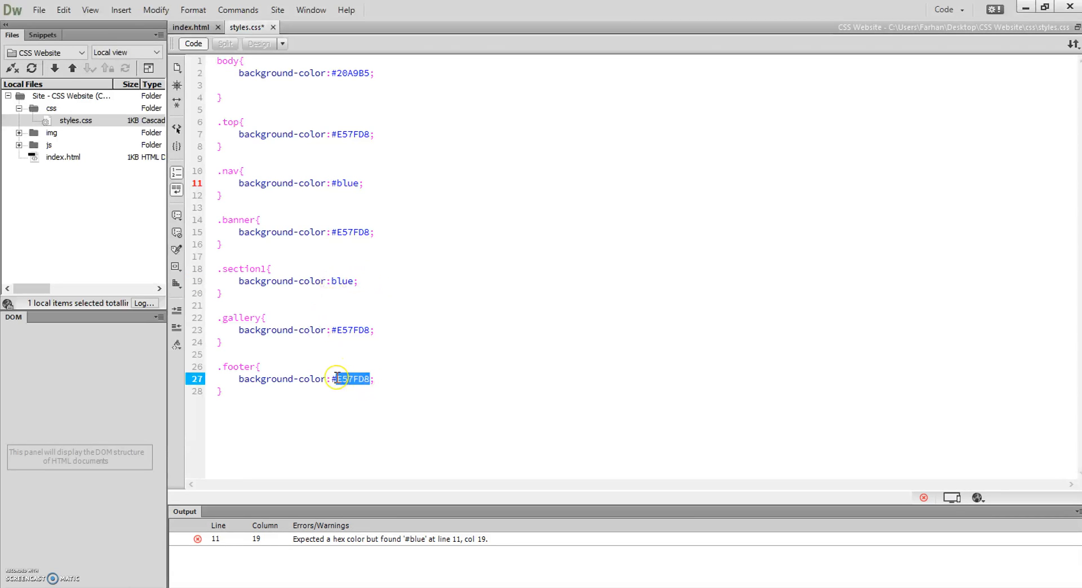
# Rename the last rule .footer and set nav, section1 and footer backgrounds to blue.
pyautogui.write('blue')
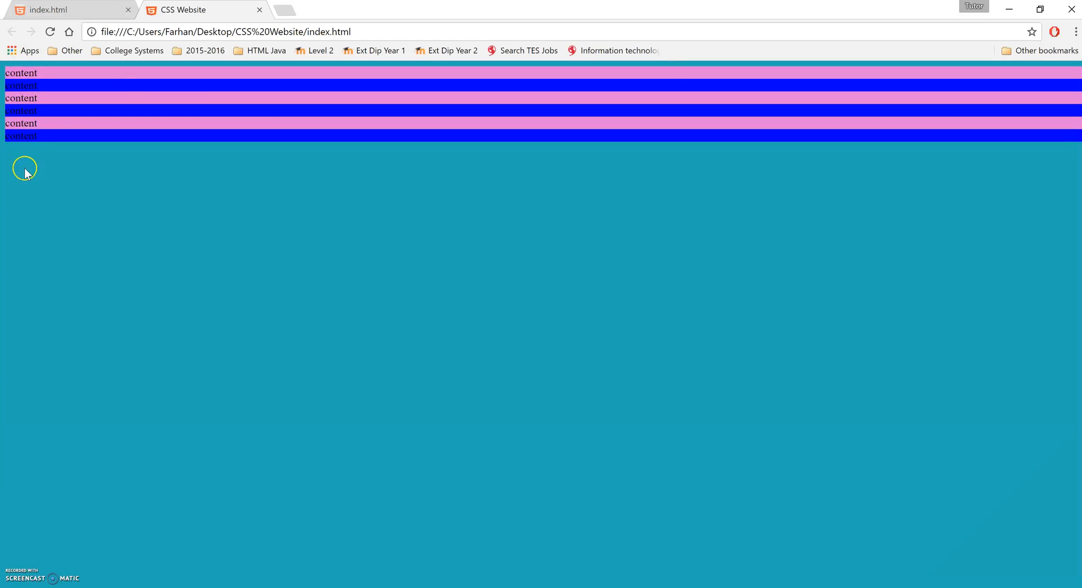
pyautogui.moveTo(113, 105)
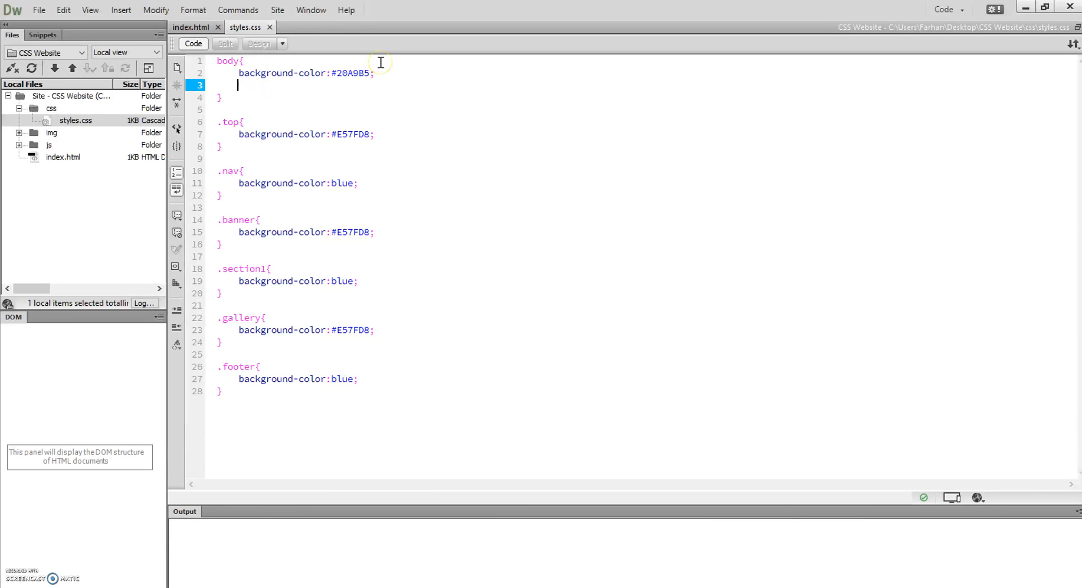
# Add margin:0 to the body rule so the coloured bands reach the window edges.
pyautogui.write('margin')
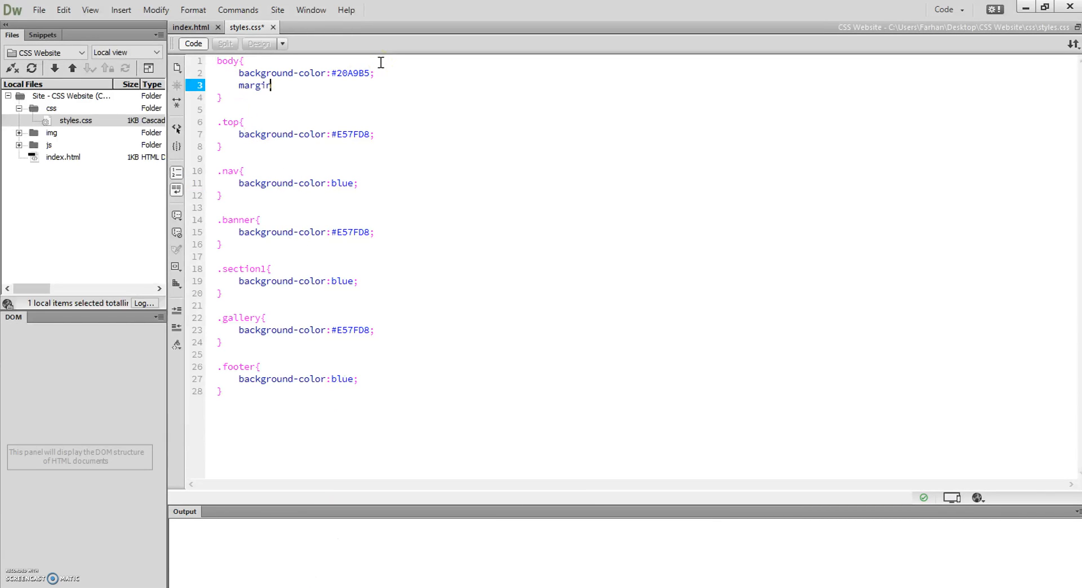
pyautogui.write(':0')
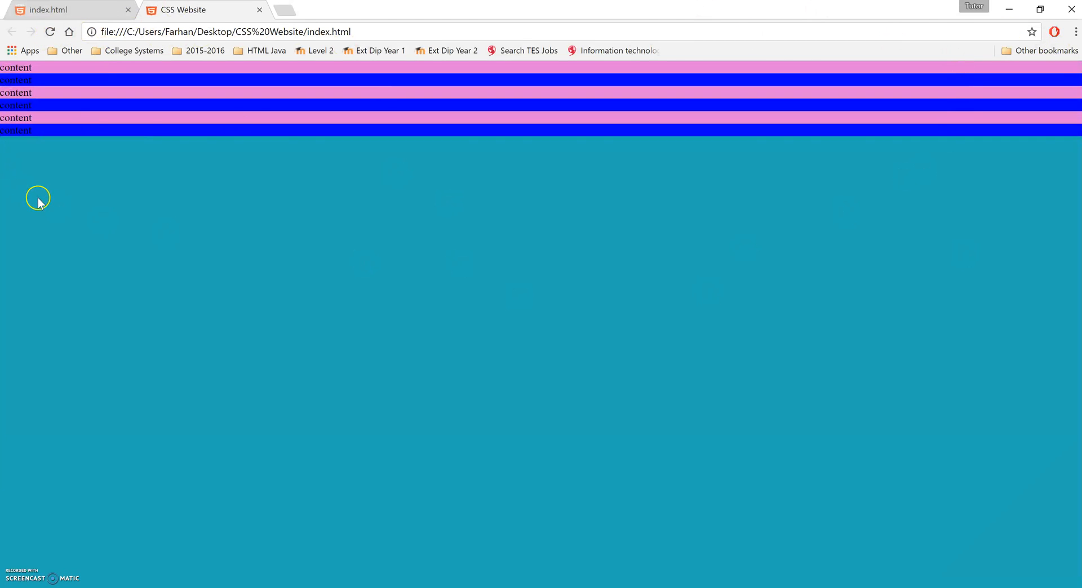
pyautogui.moveTo(318, 150)
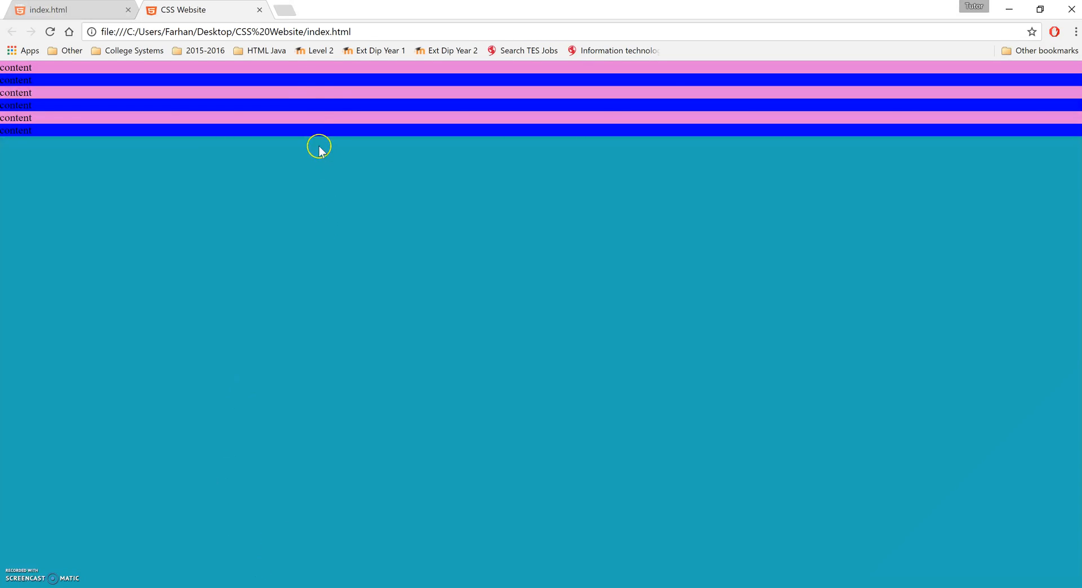
pyautogui.moveTo(302, 583)
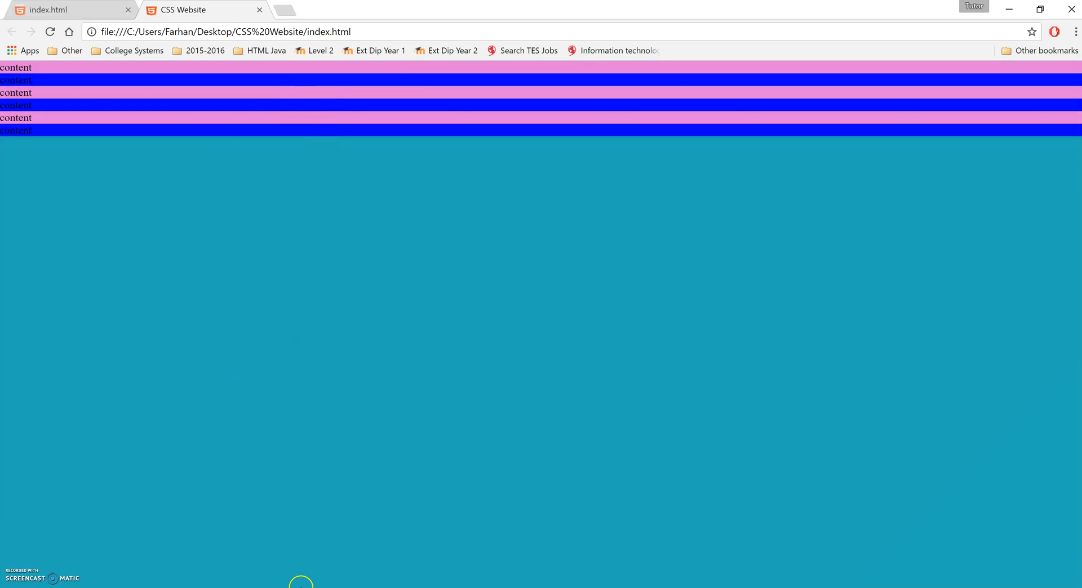